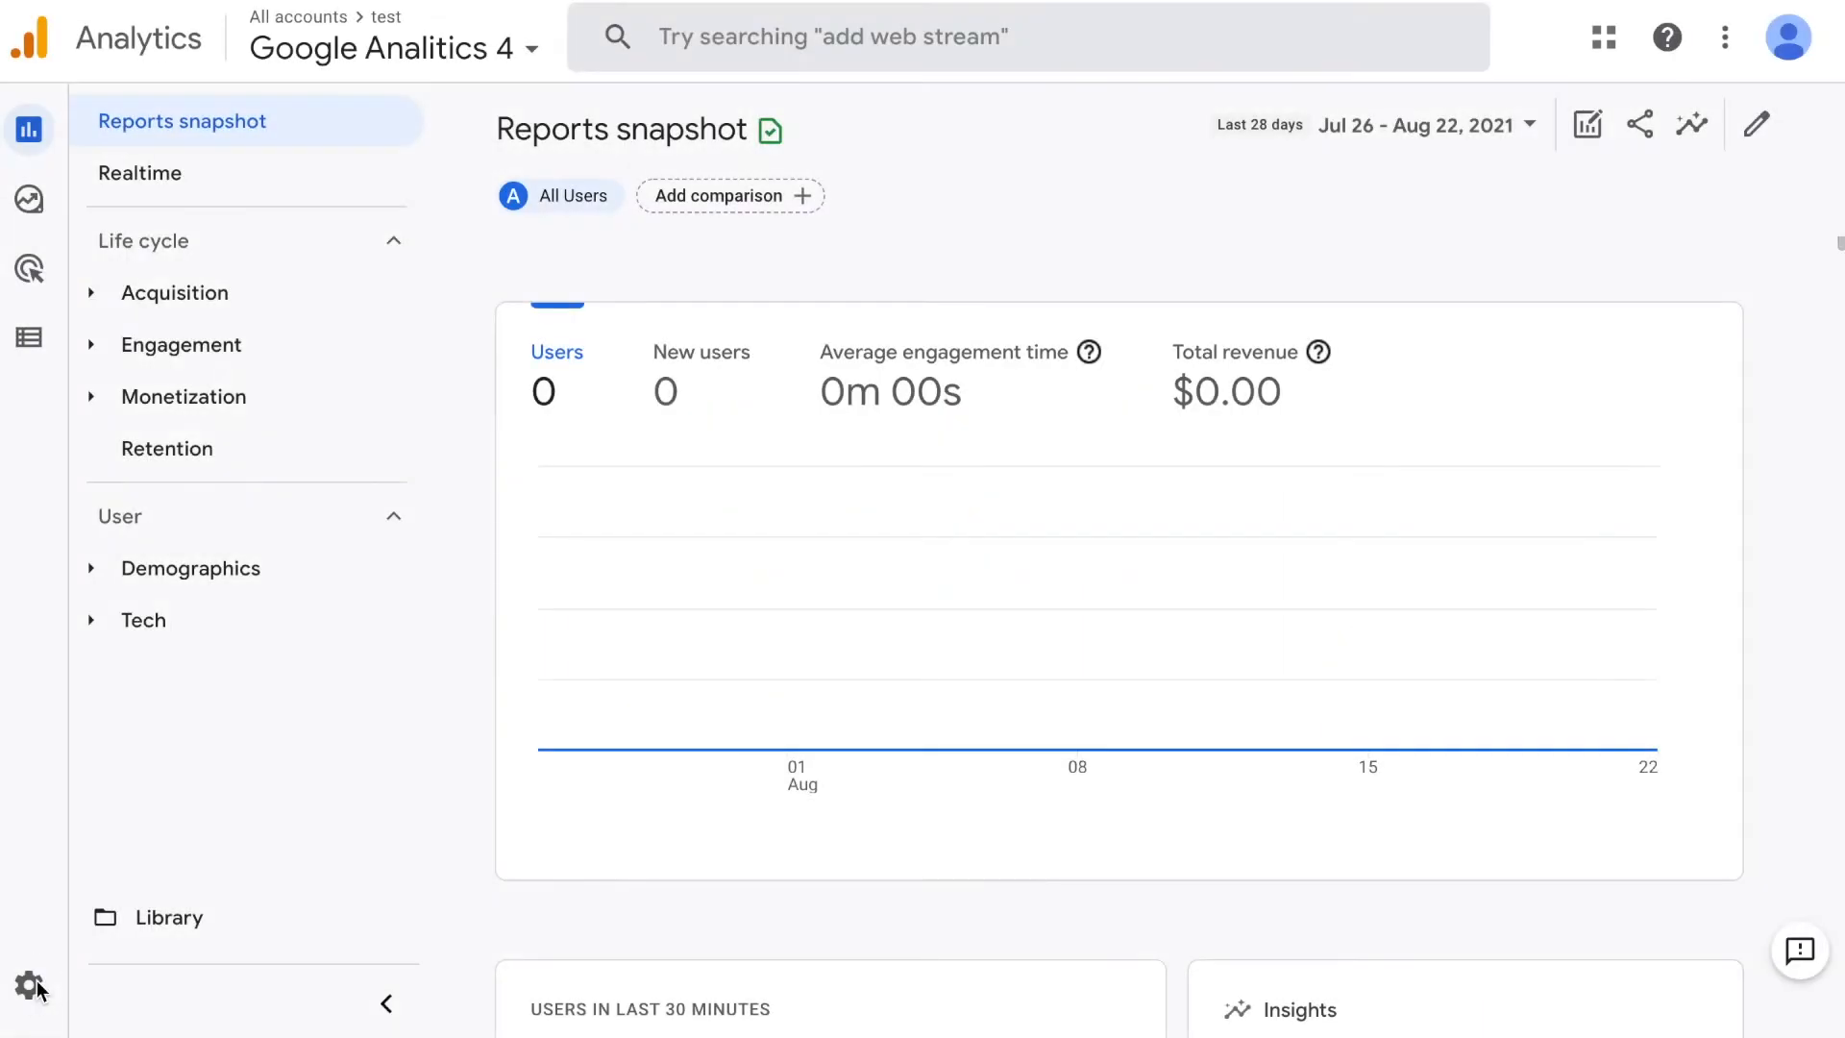
Step: Reach the property's Data Streams list through the Admin settings
click(28, 984)
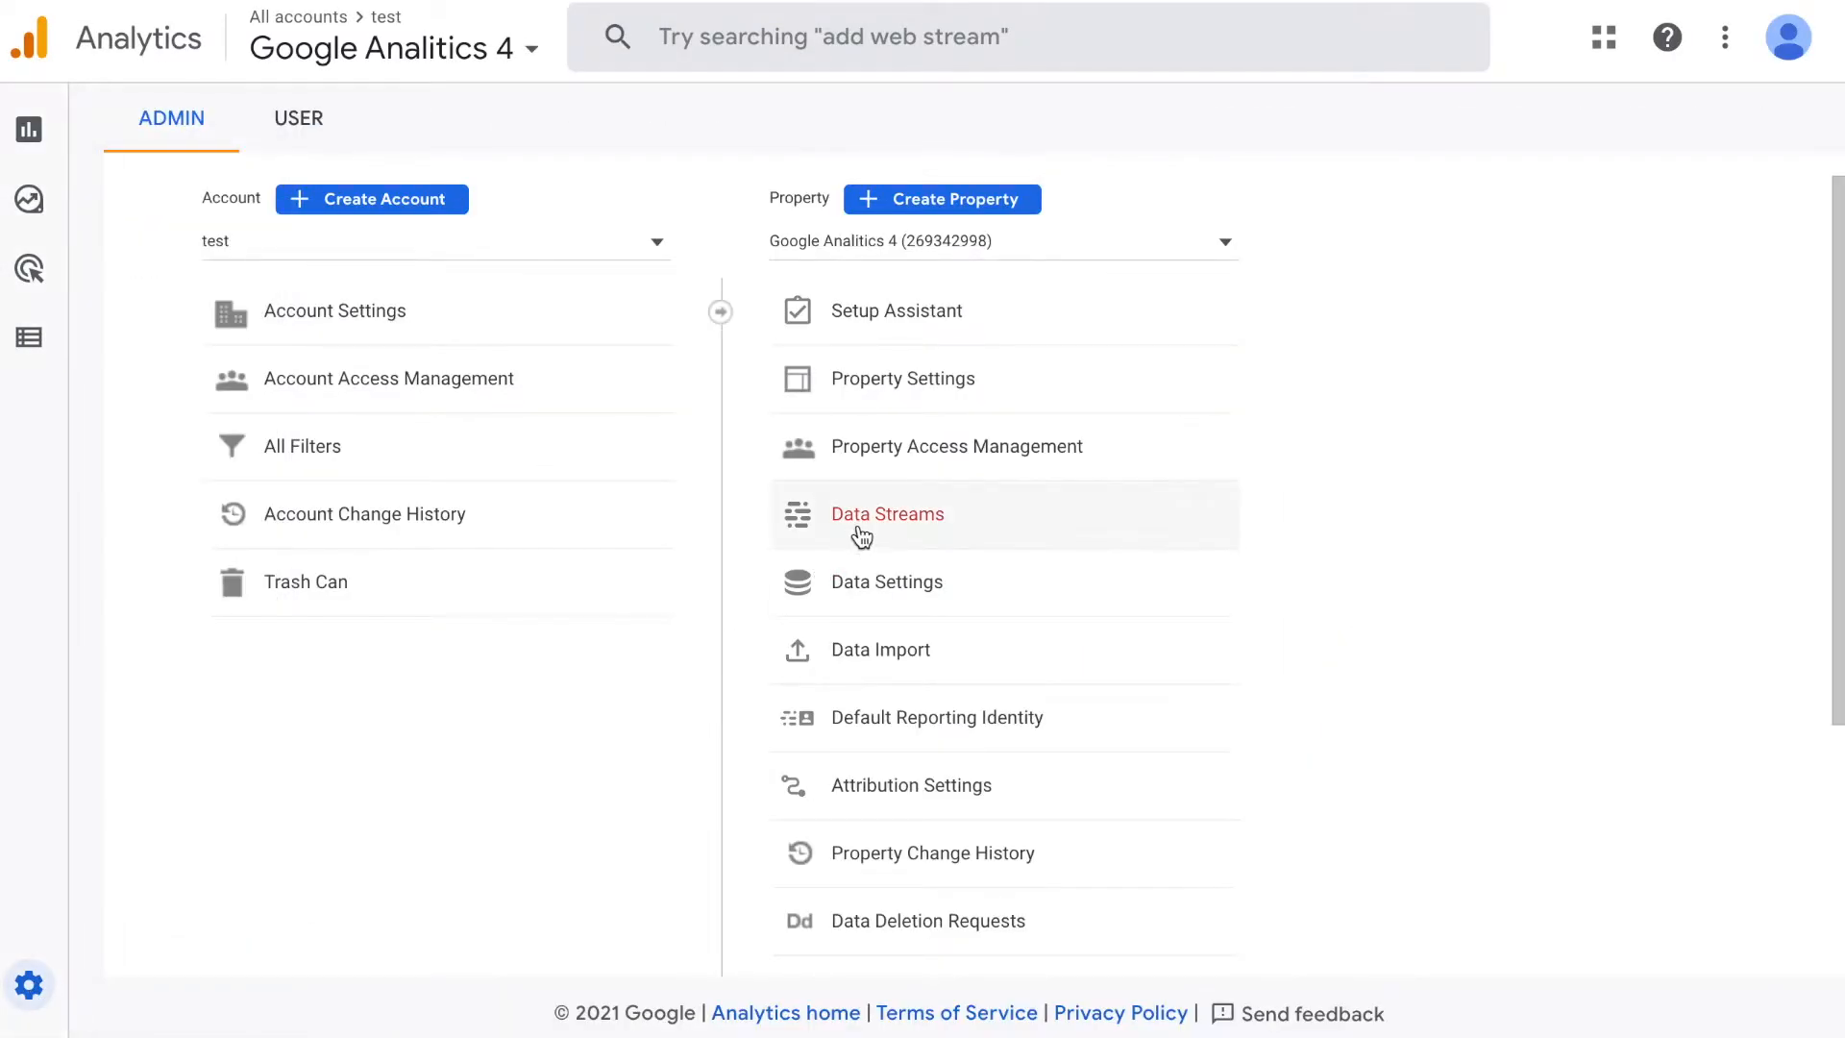
click(886, 513)
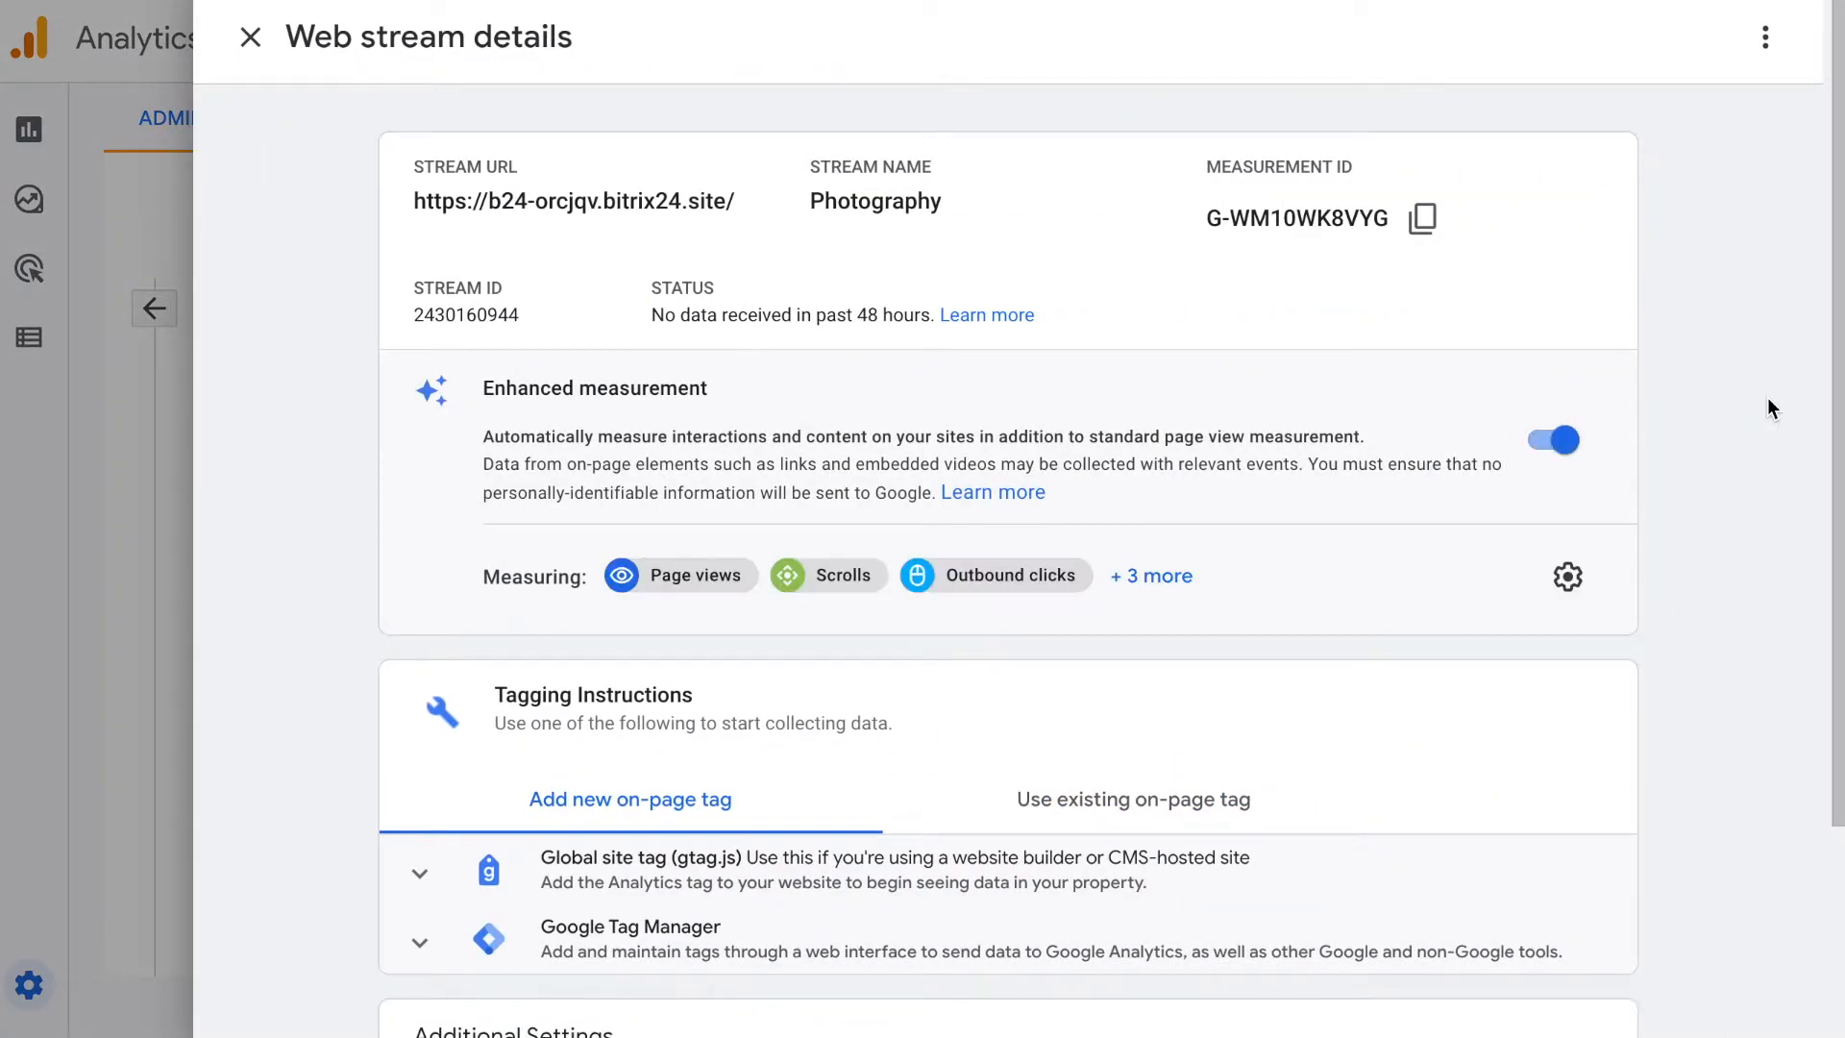
mouse_move(1220, 112)
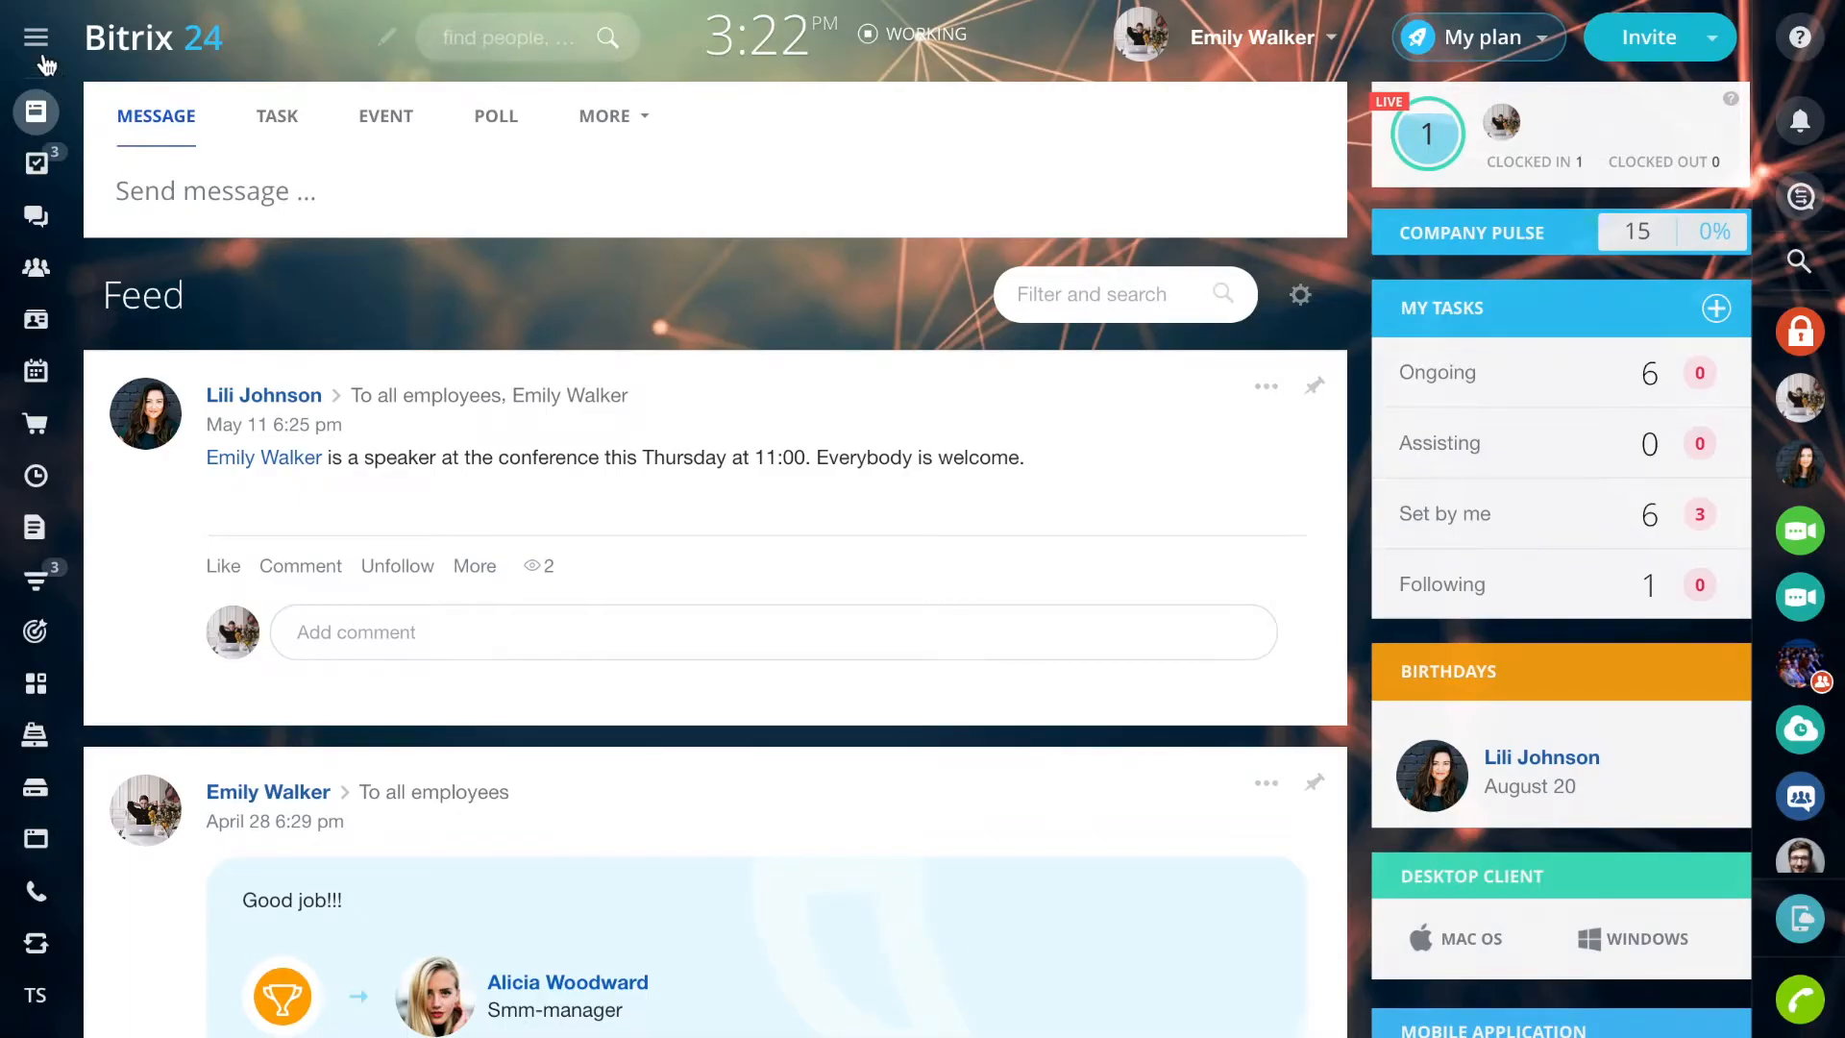
Step: Show the Actions menu for the Photography site in the Sites list
click(35, 37)
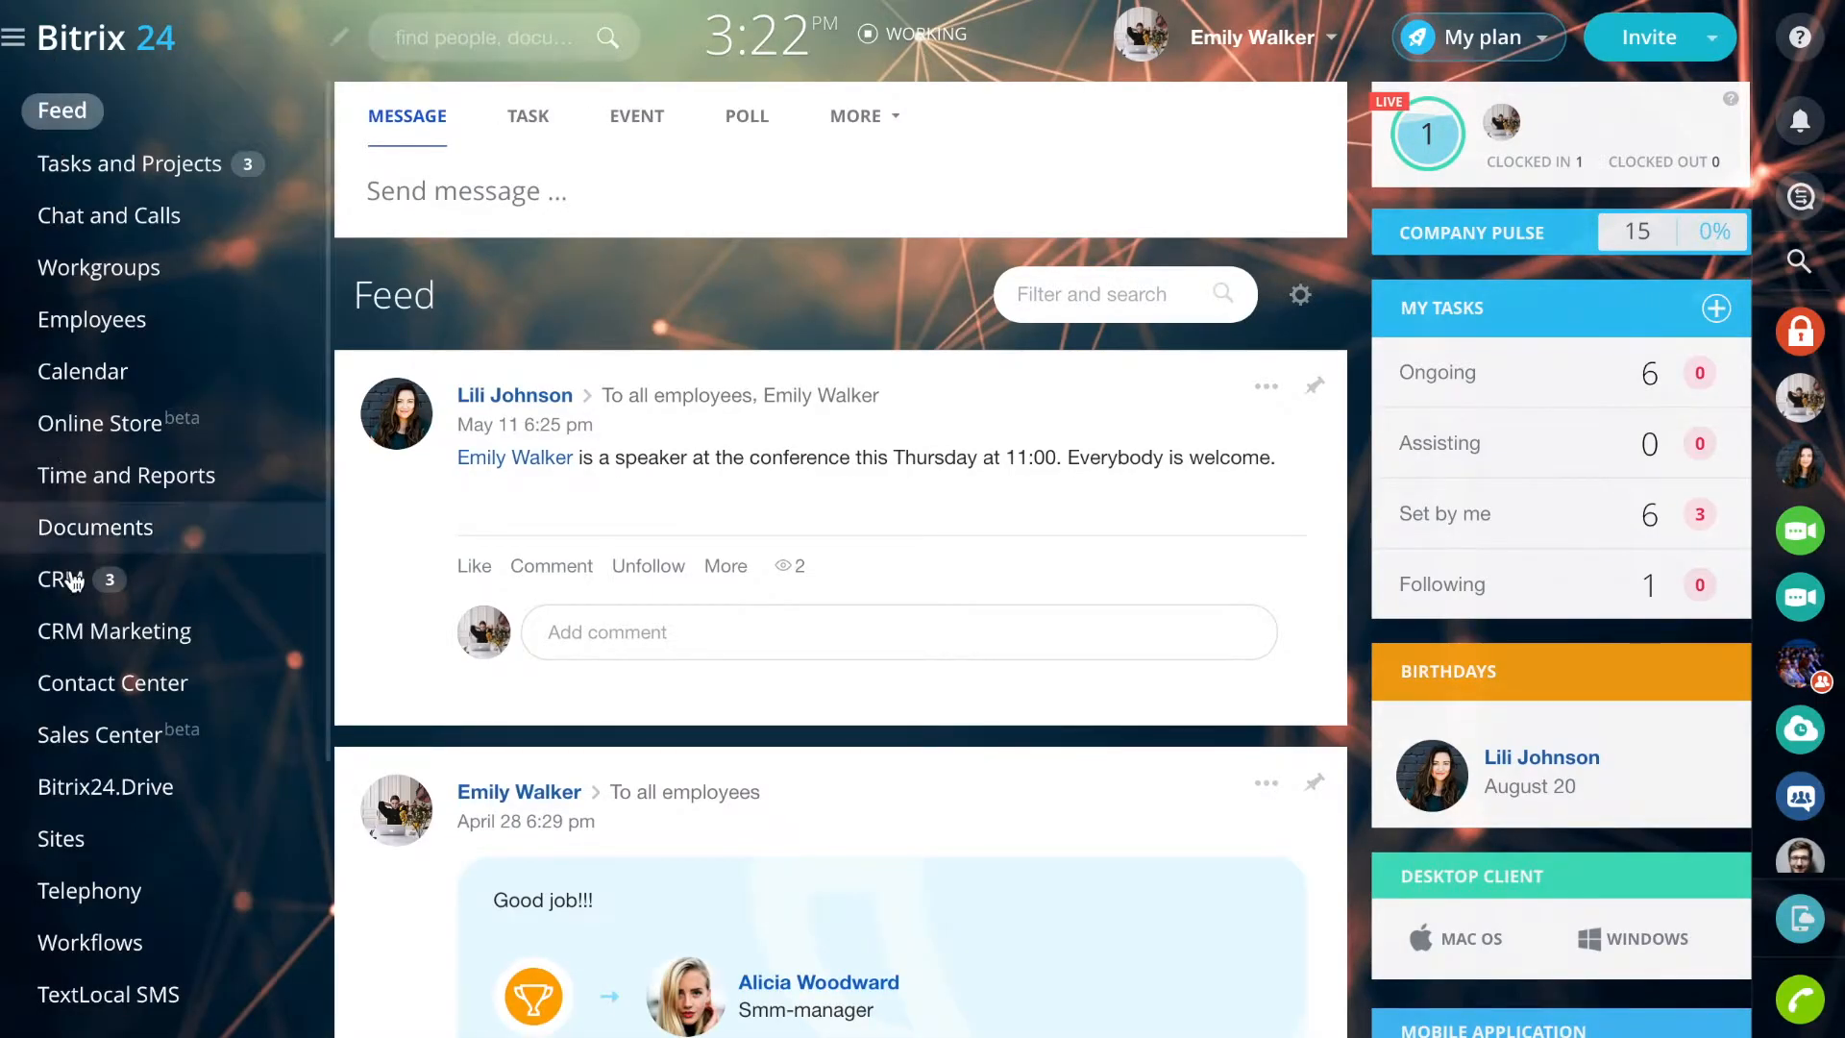
click(60, 837)
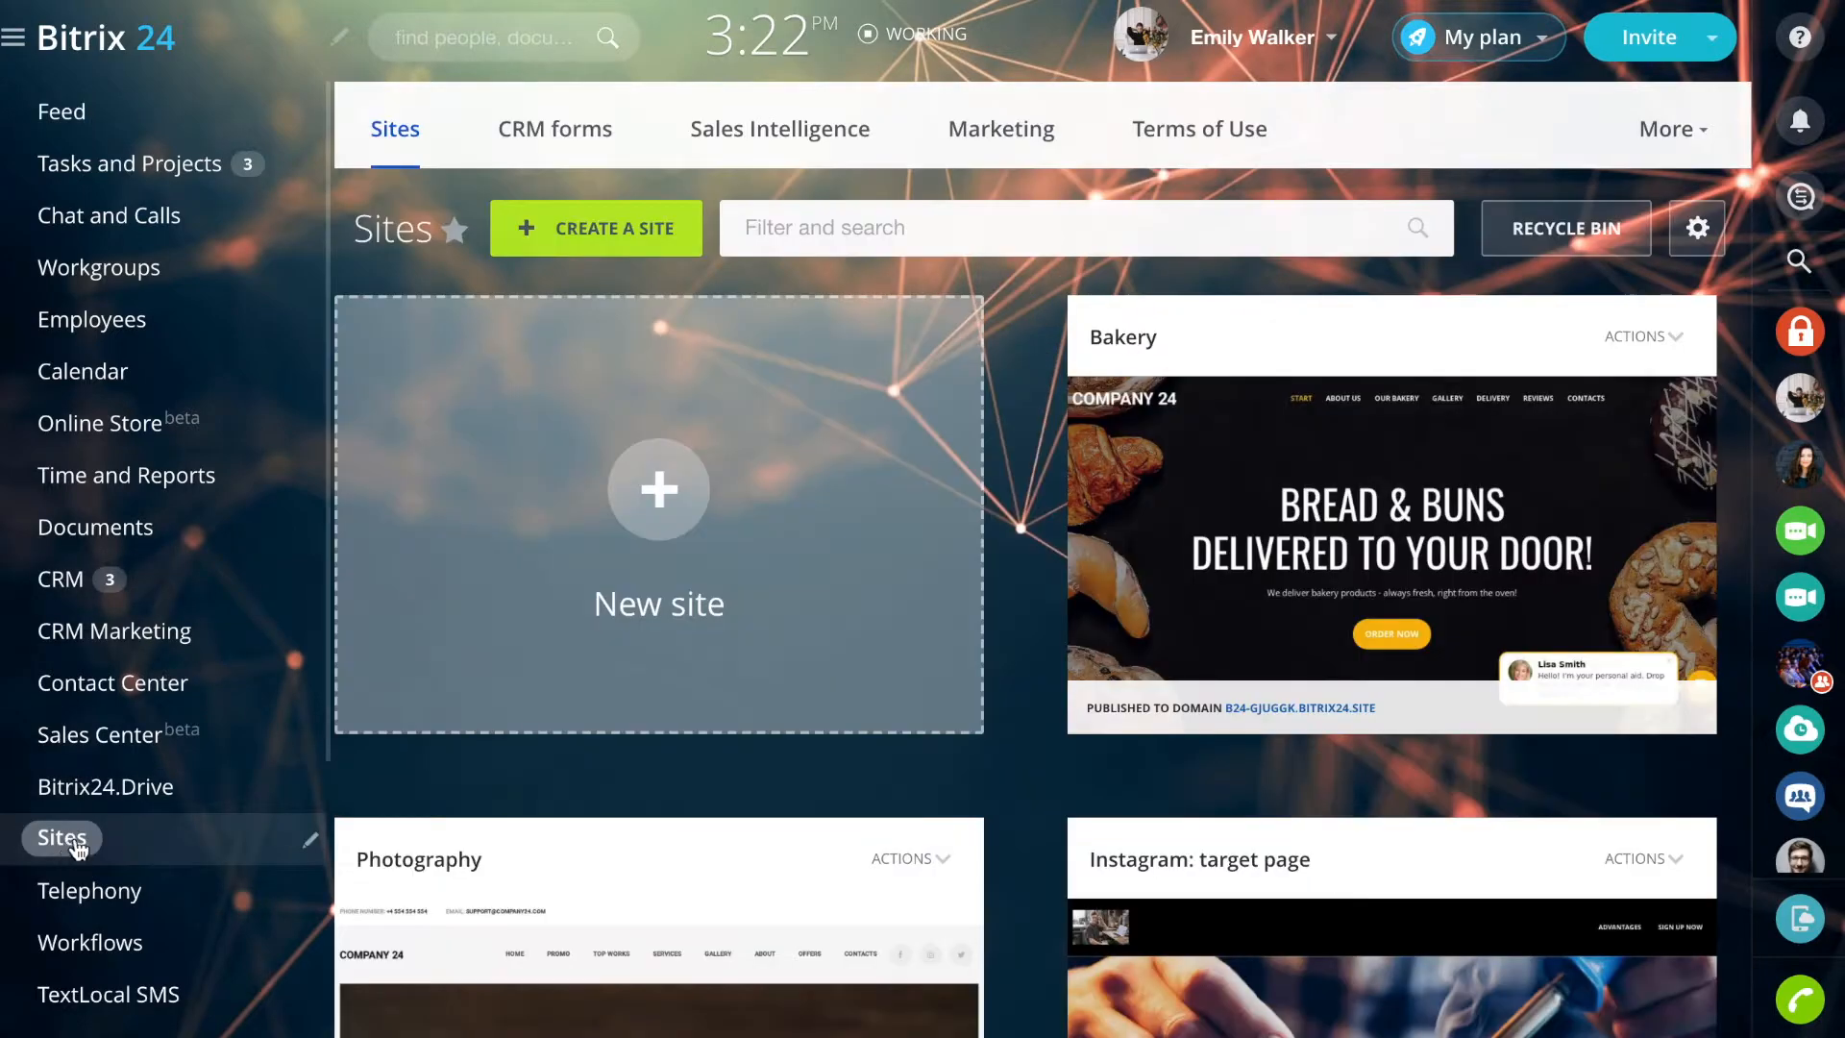
scroll(down, 3)
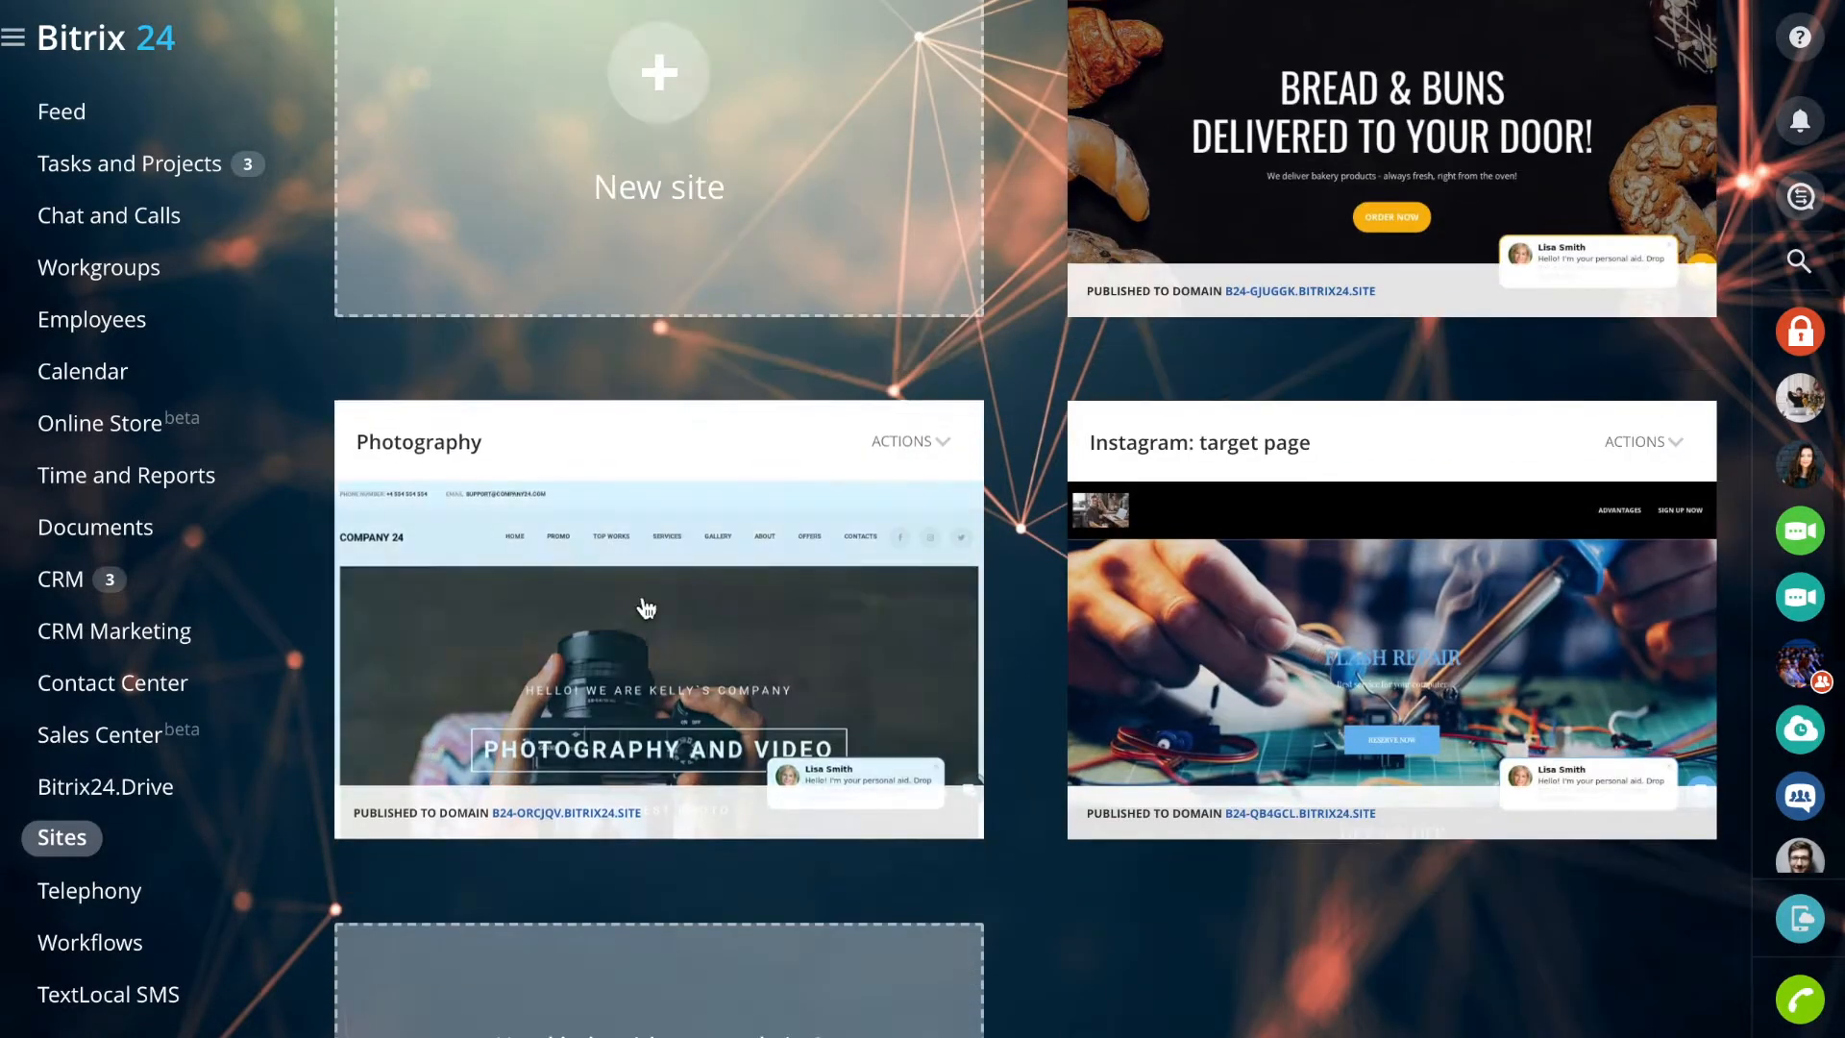
click(909, 442)
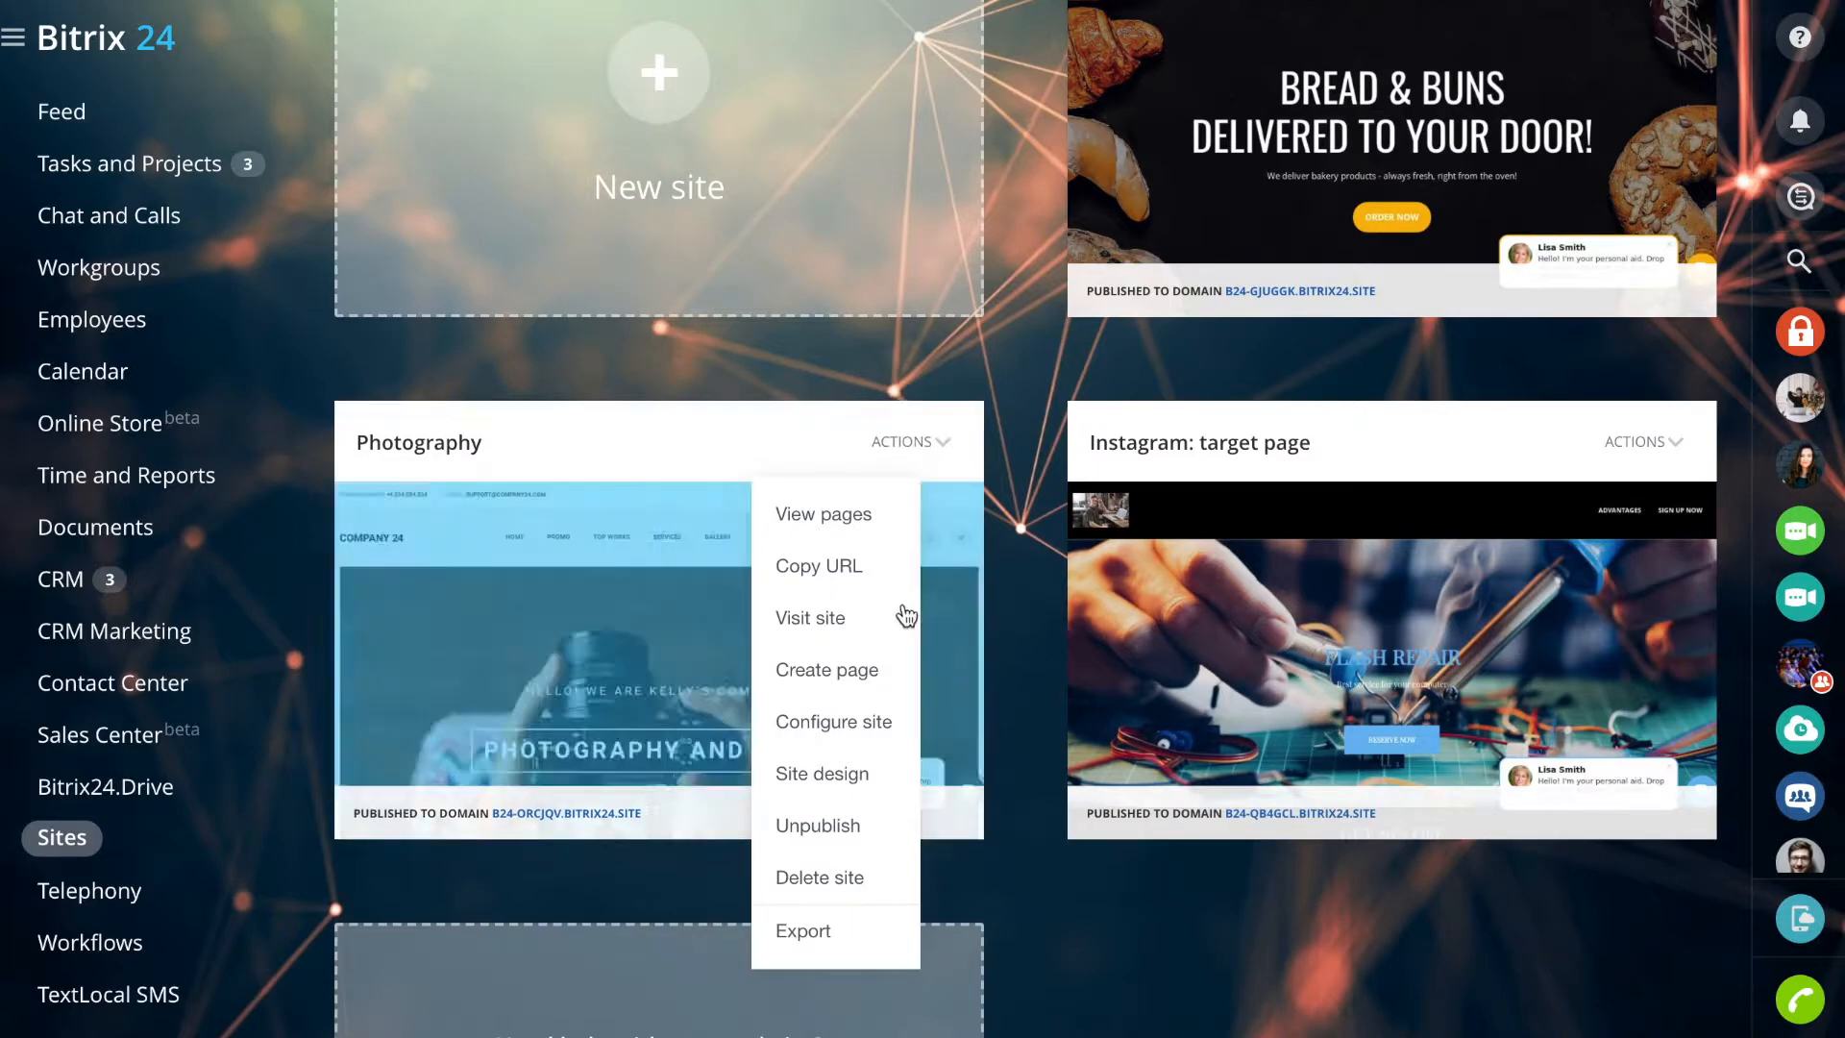
Step: Enable Google Analytics with ID G-WM10WK8VYG and Google Tag Manager in the site settings
click(832, 721)
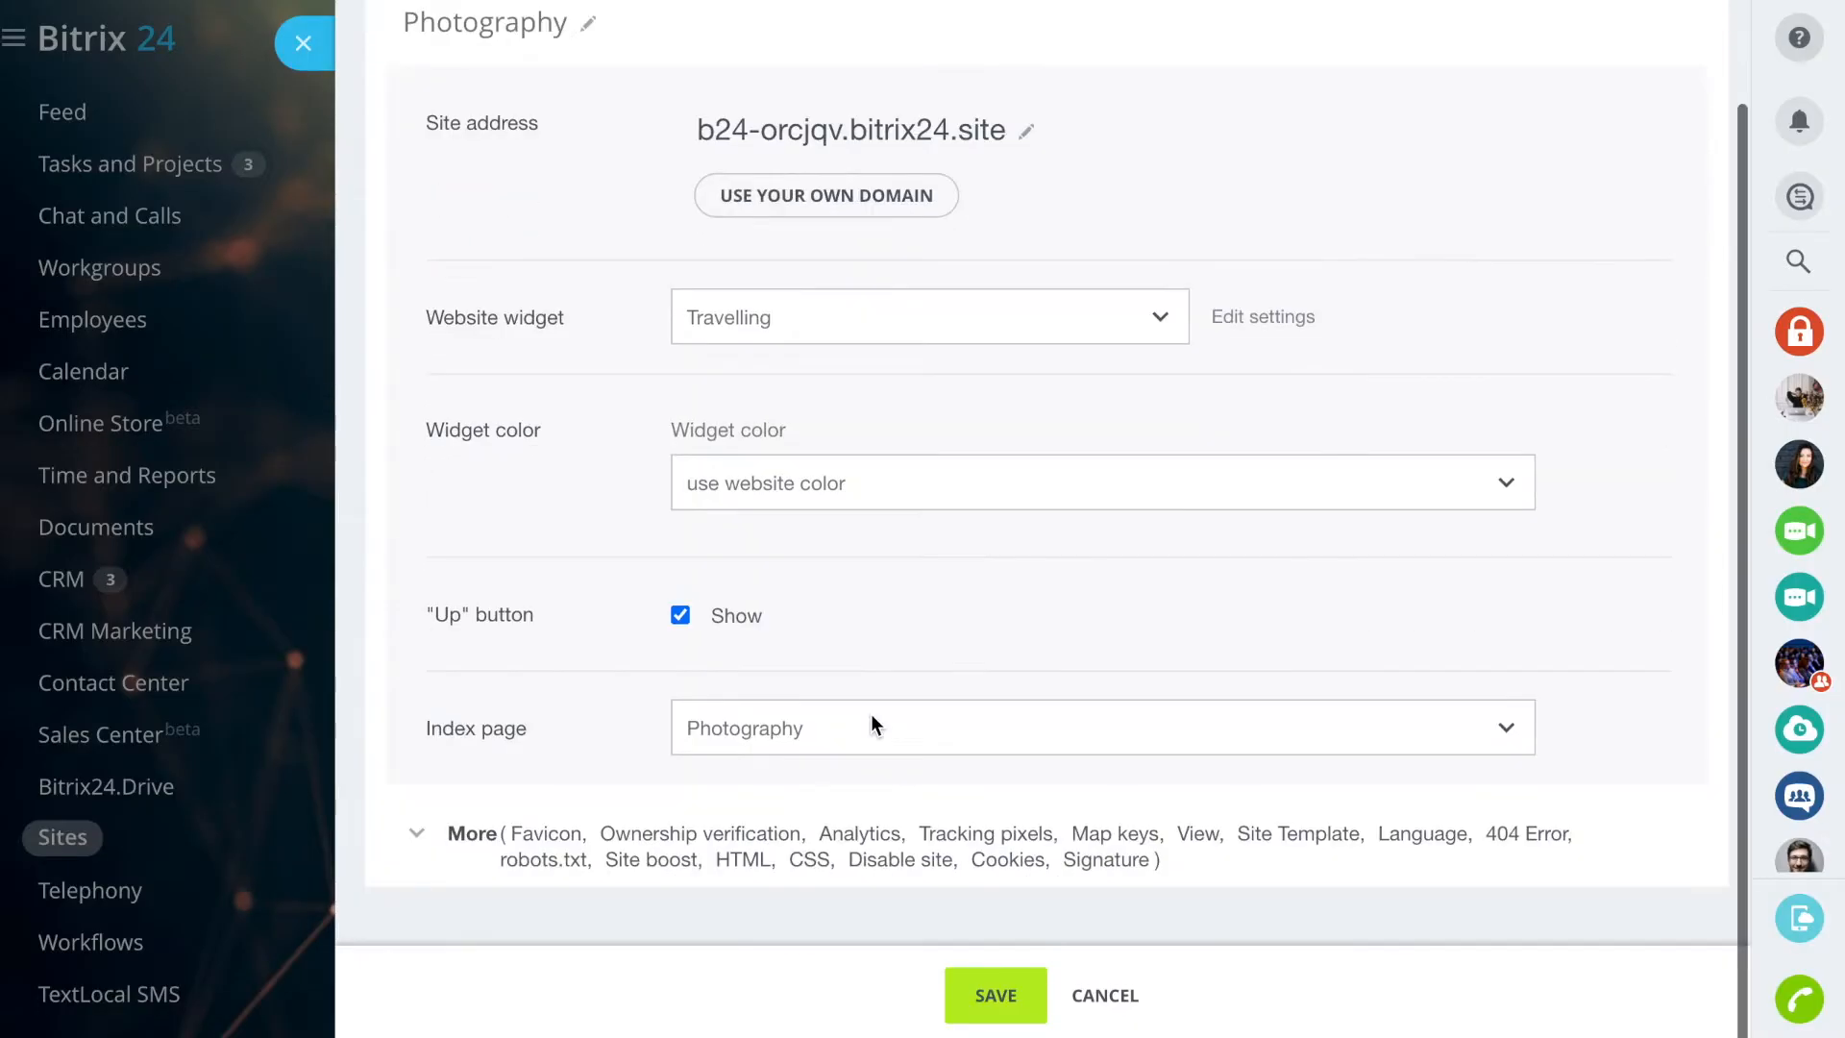
click(415, 832)
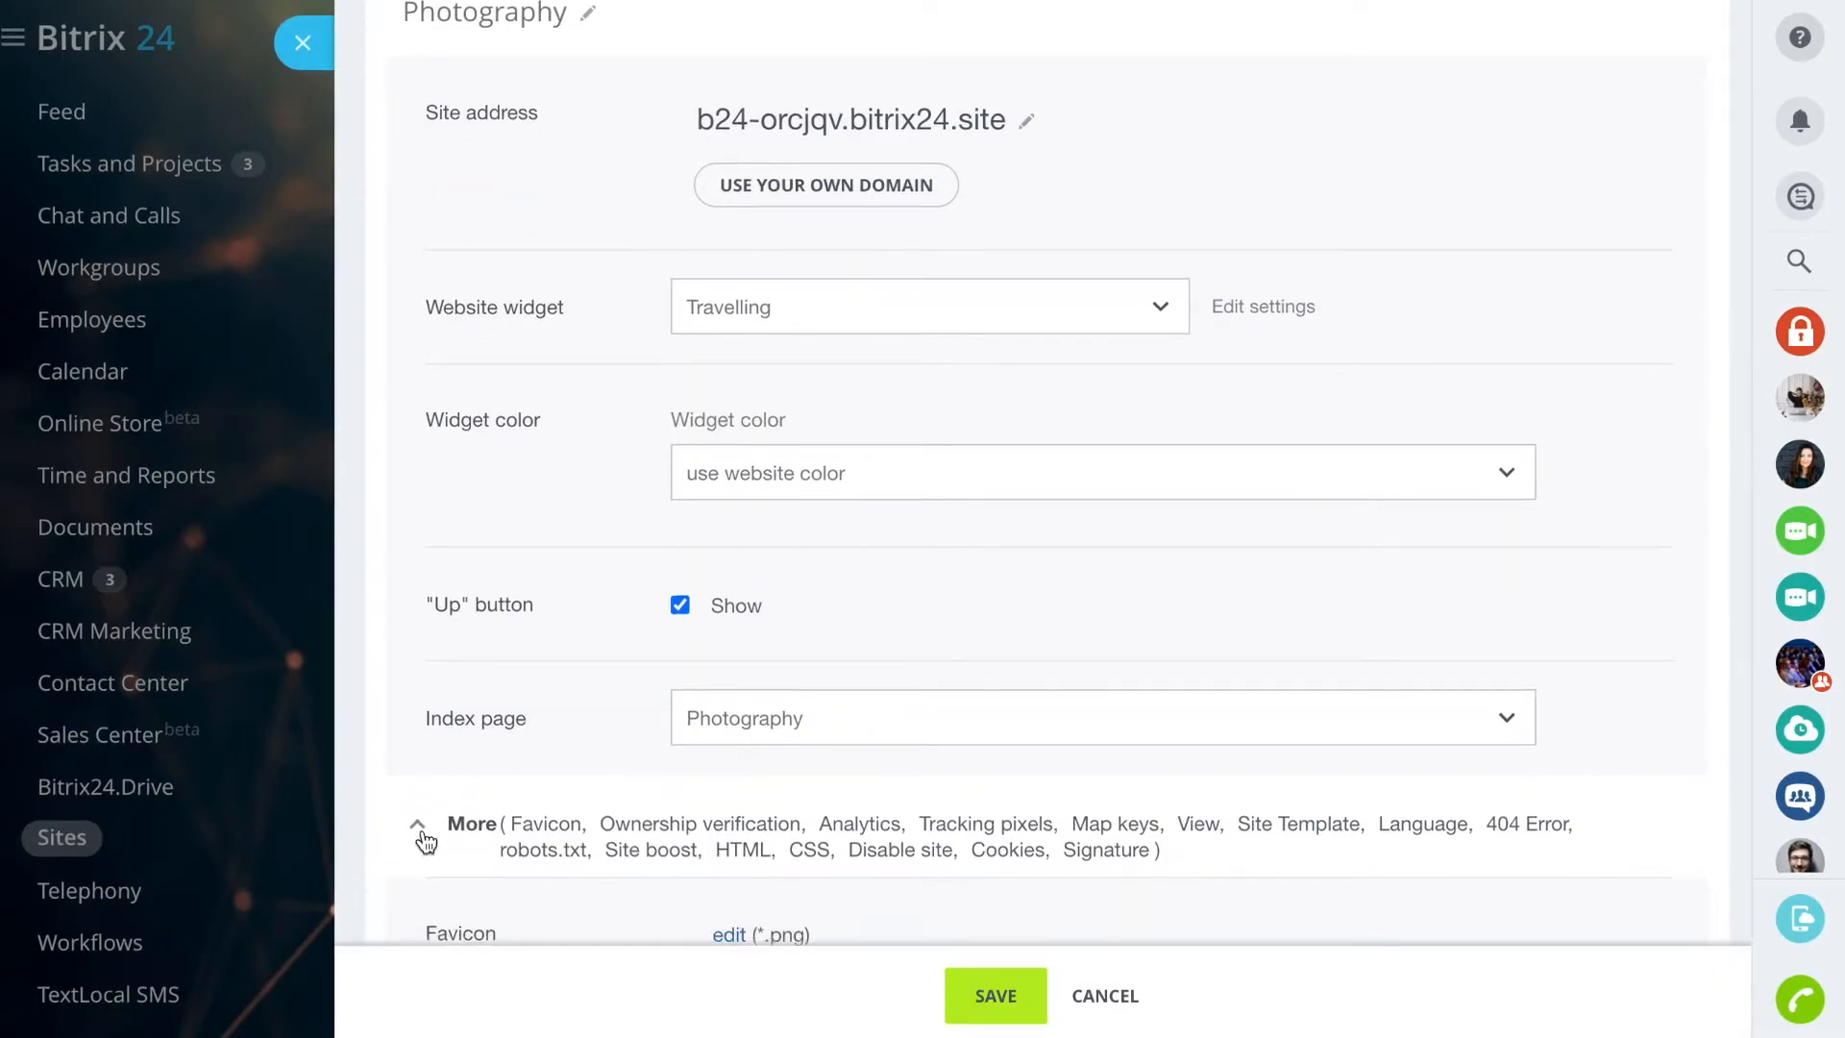
scroll(down, 3)
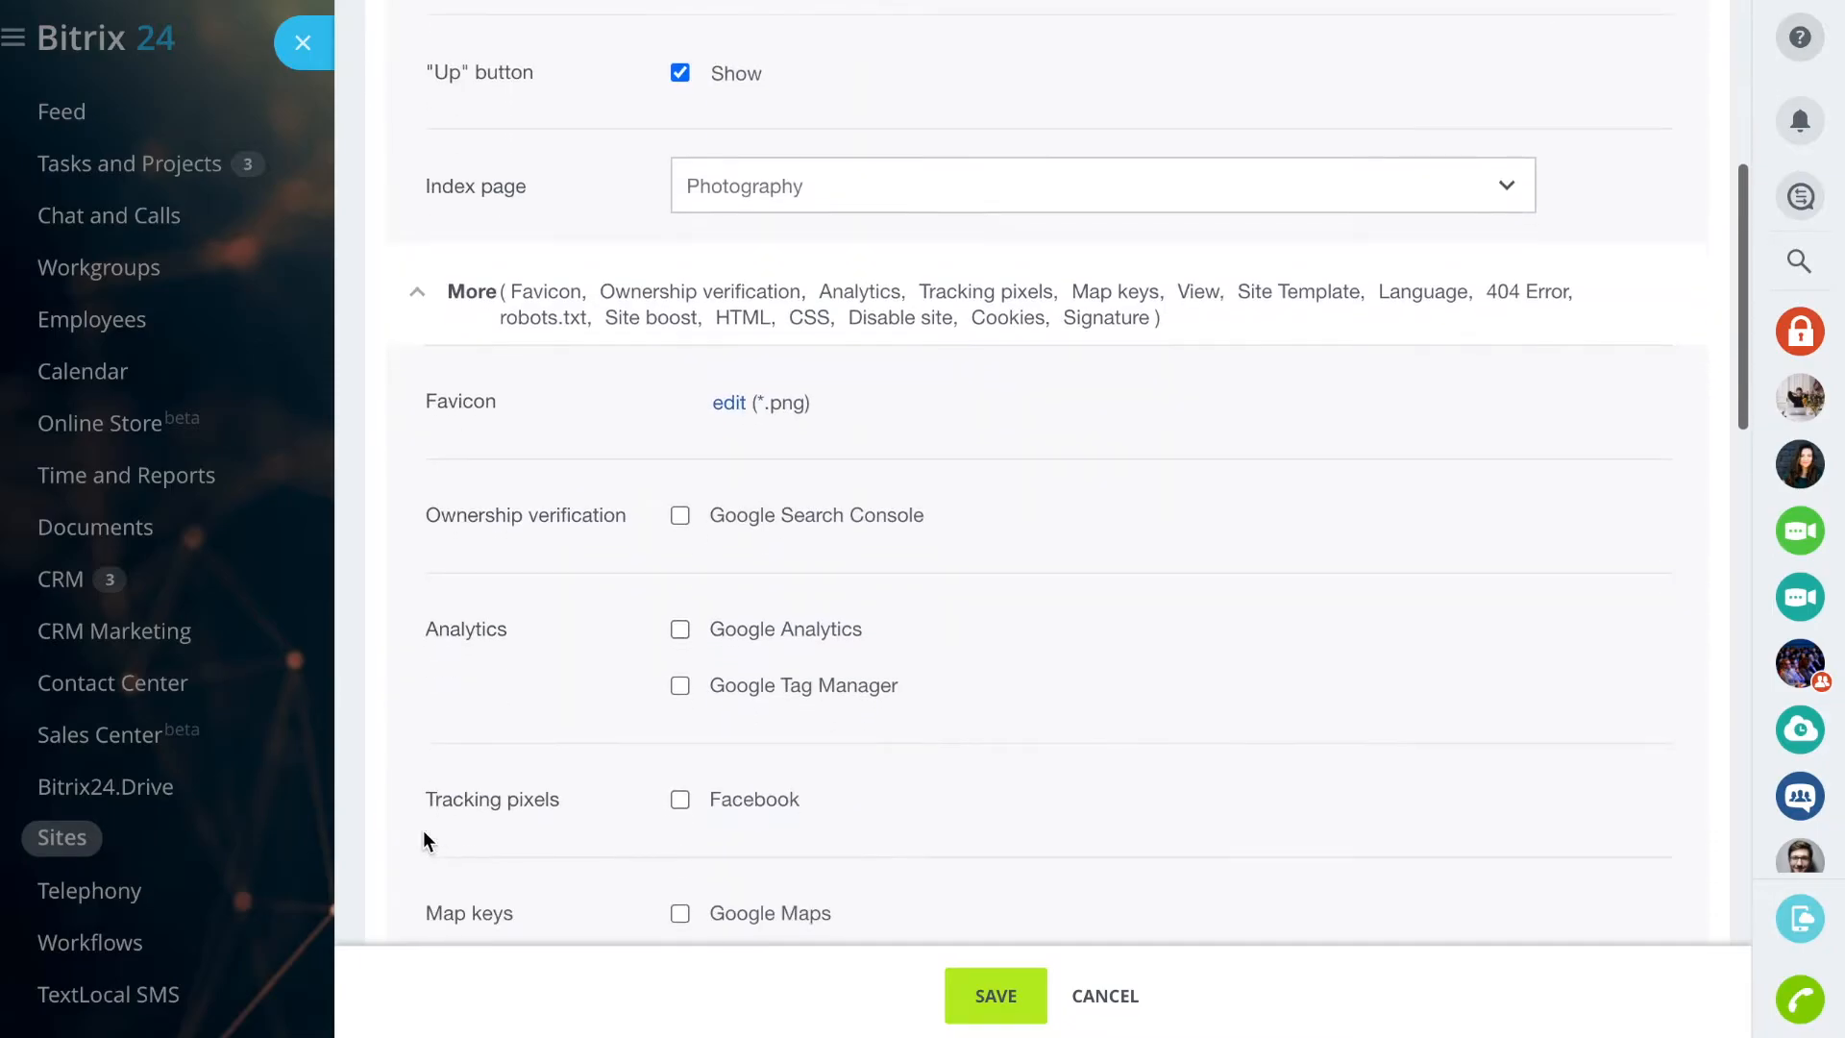
click(680, 628)
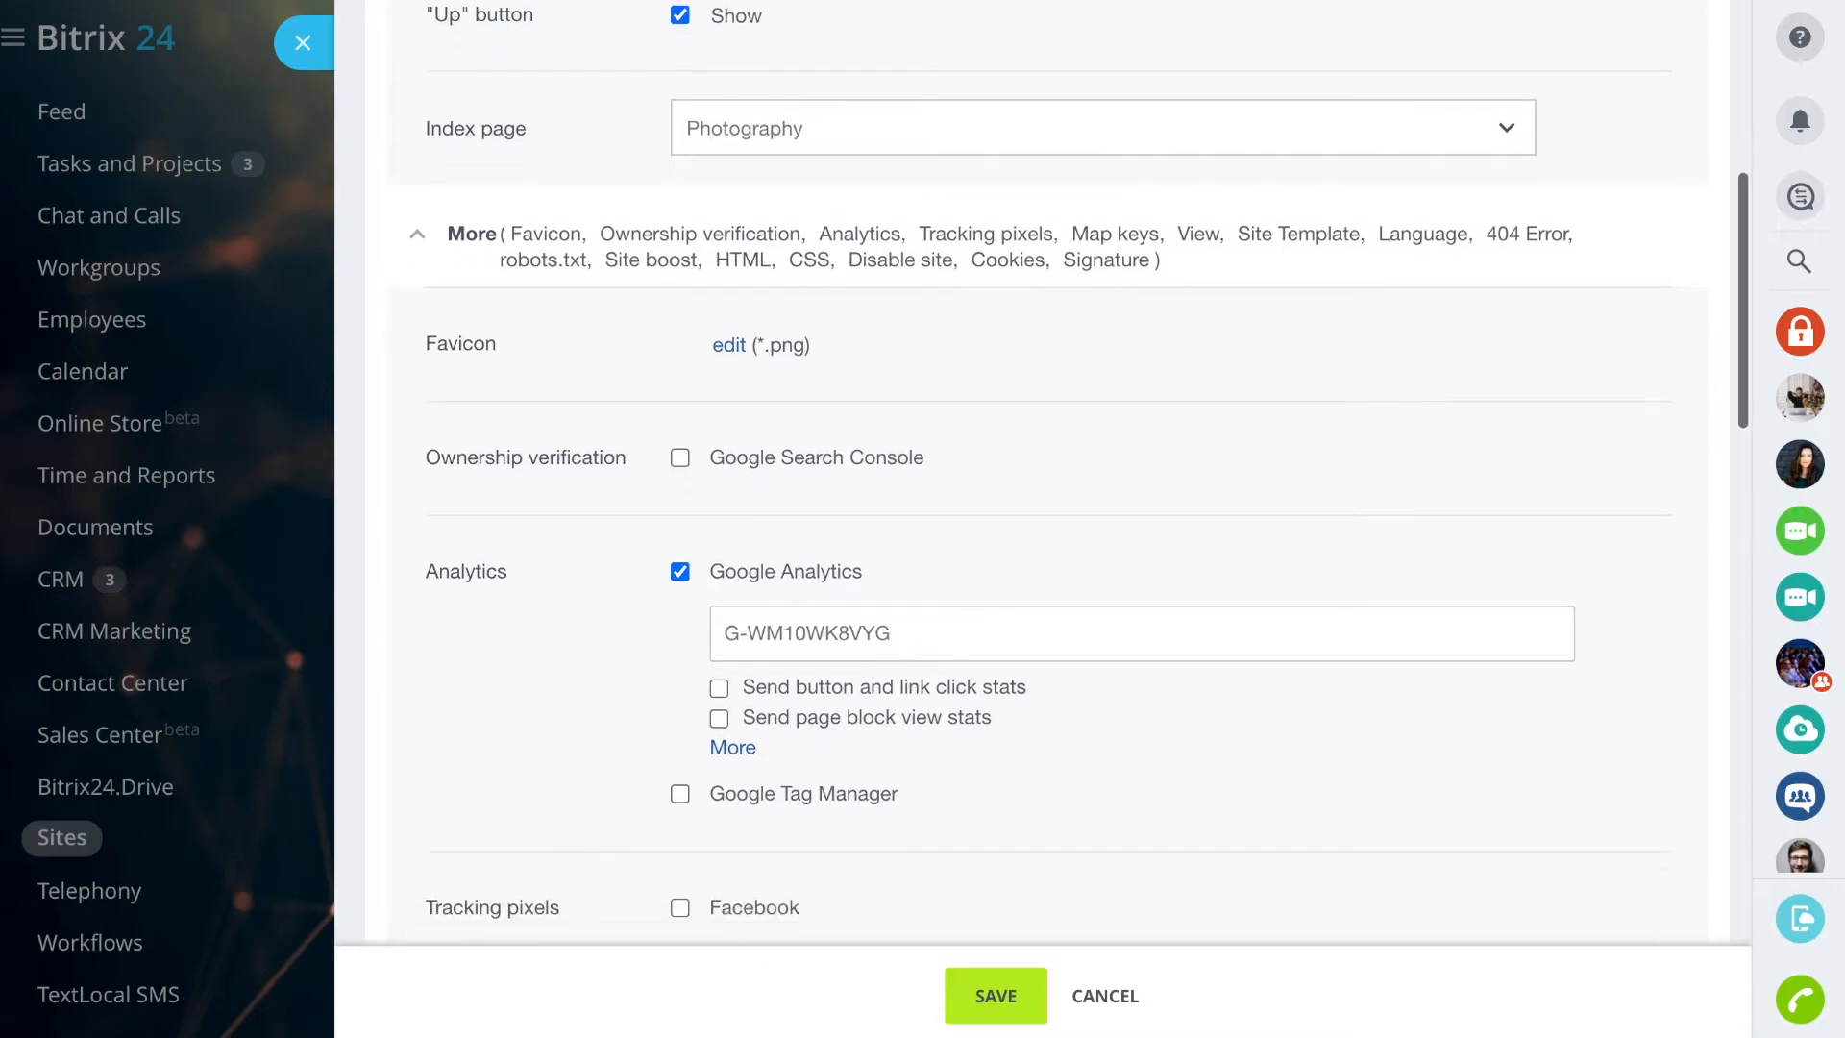
click(680, 793)
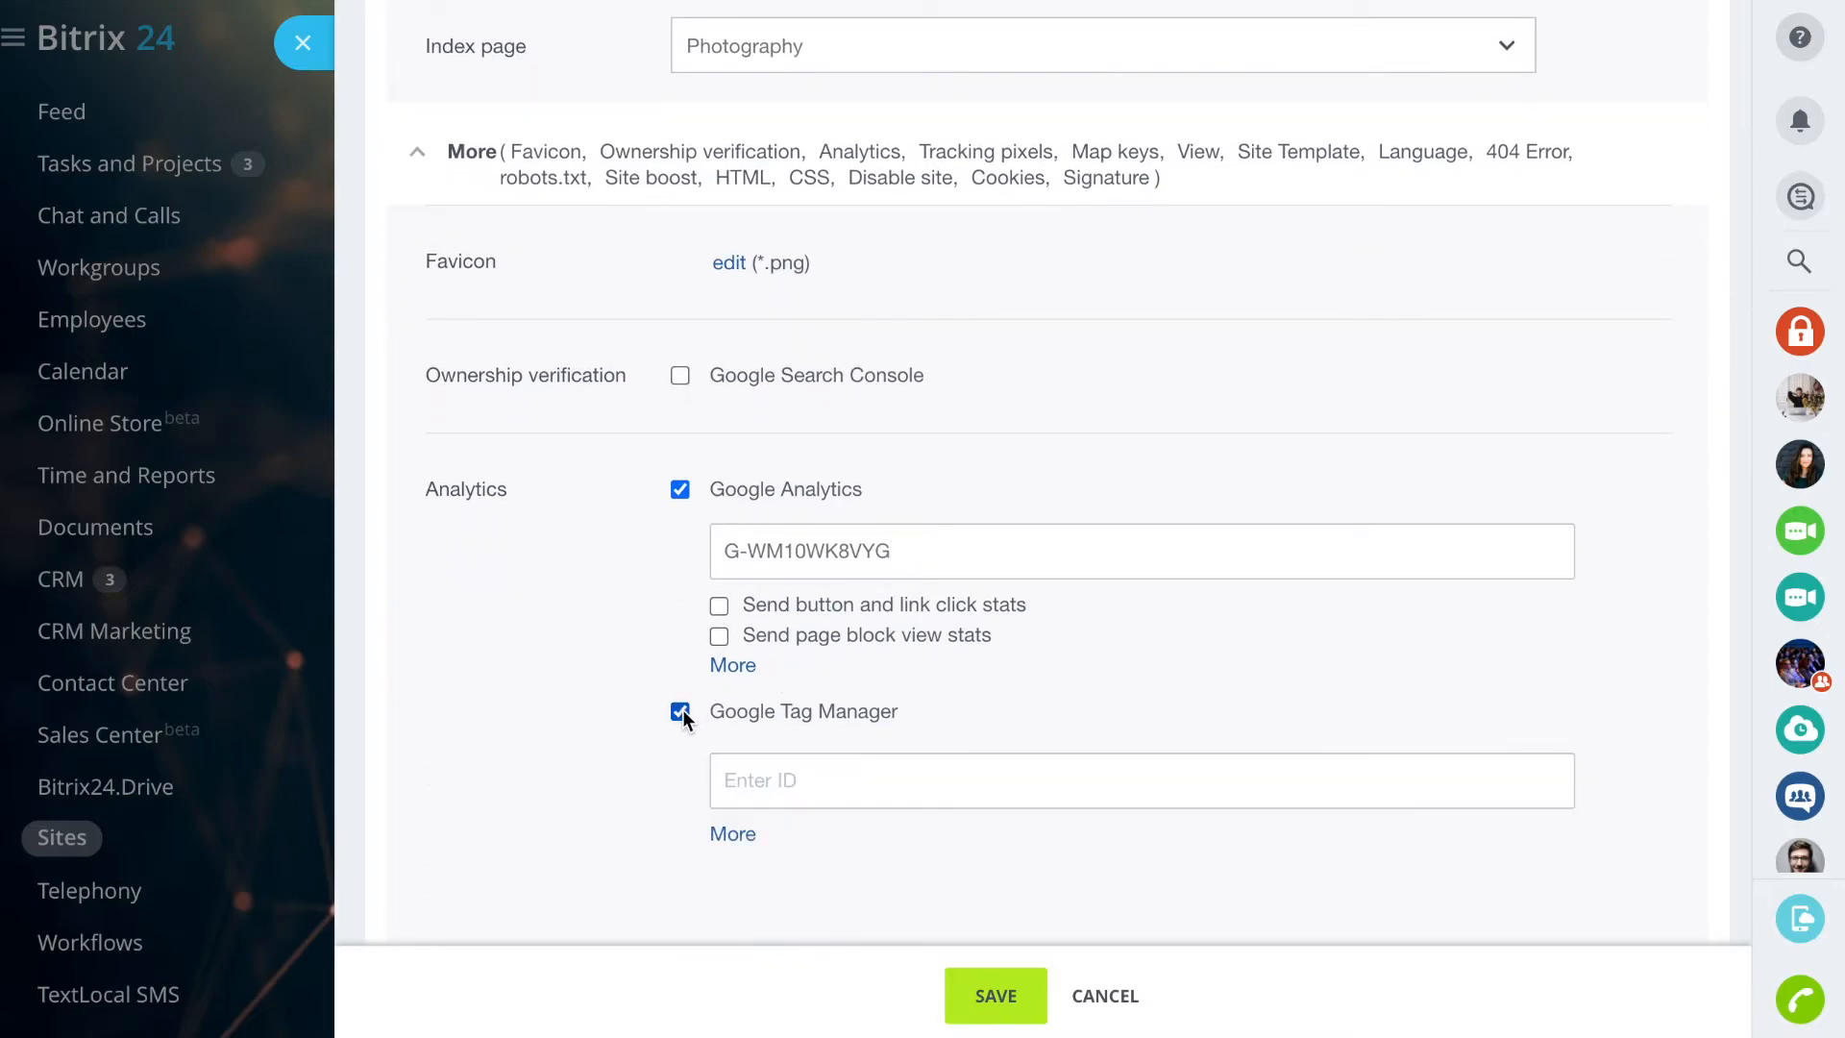
click(680, 711)
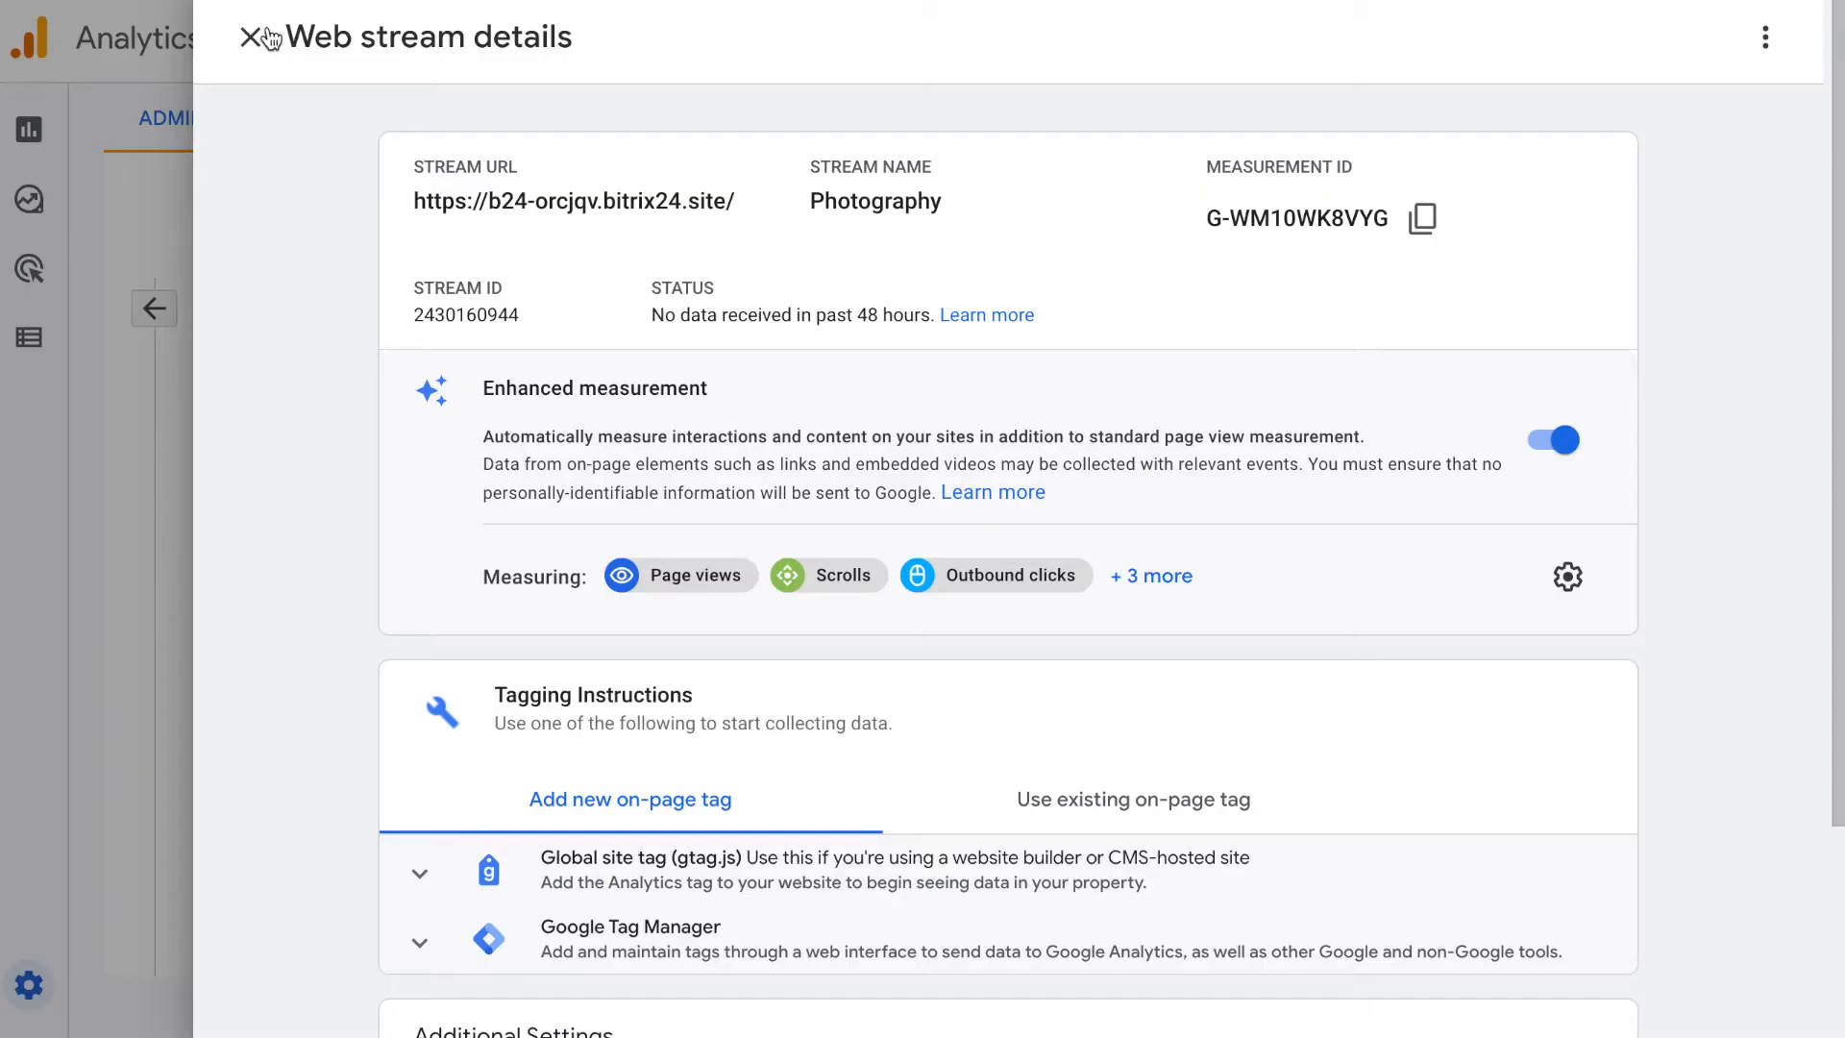
Step: Leave the web stream details and show the Realtime overview report
click(248, 36)
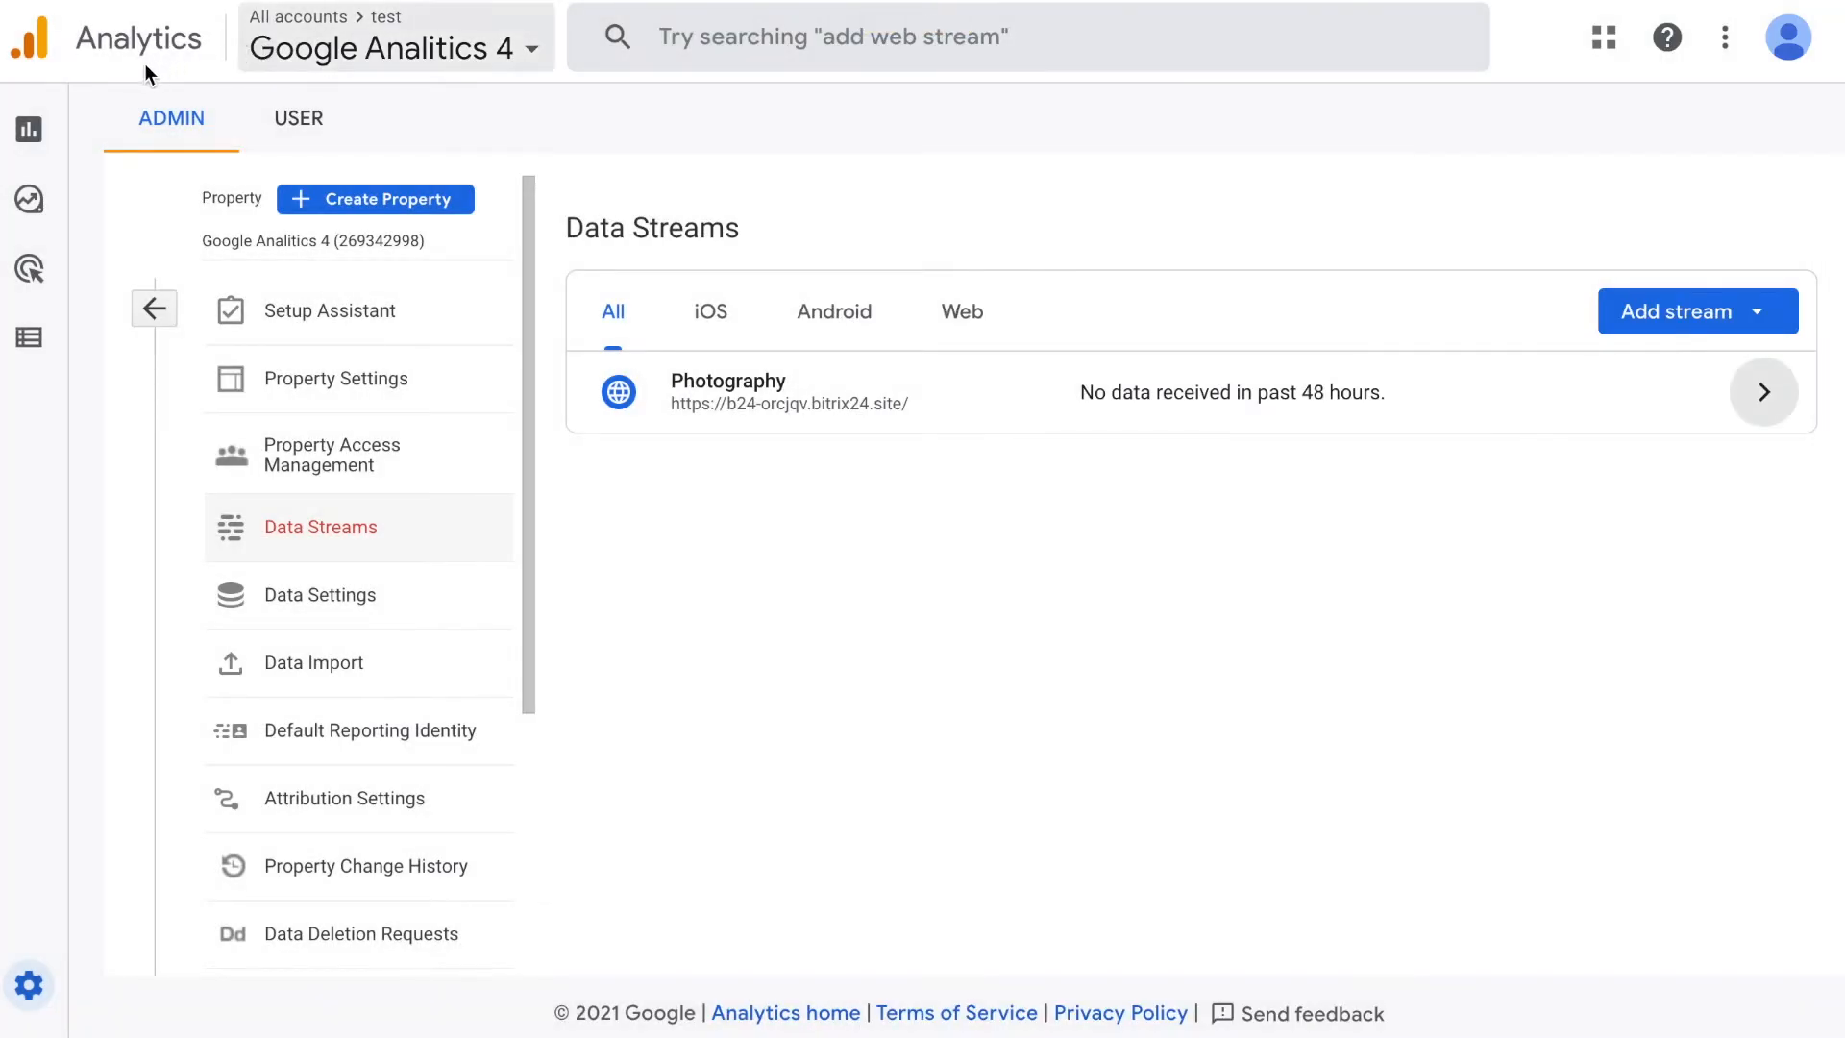
click(29, 129)
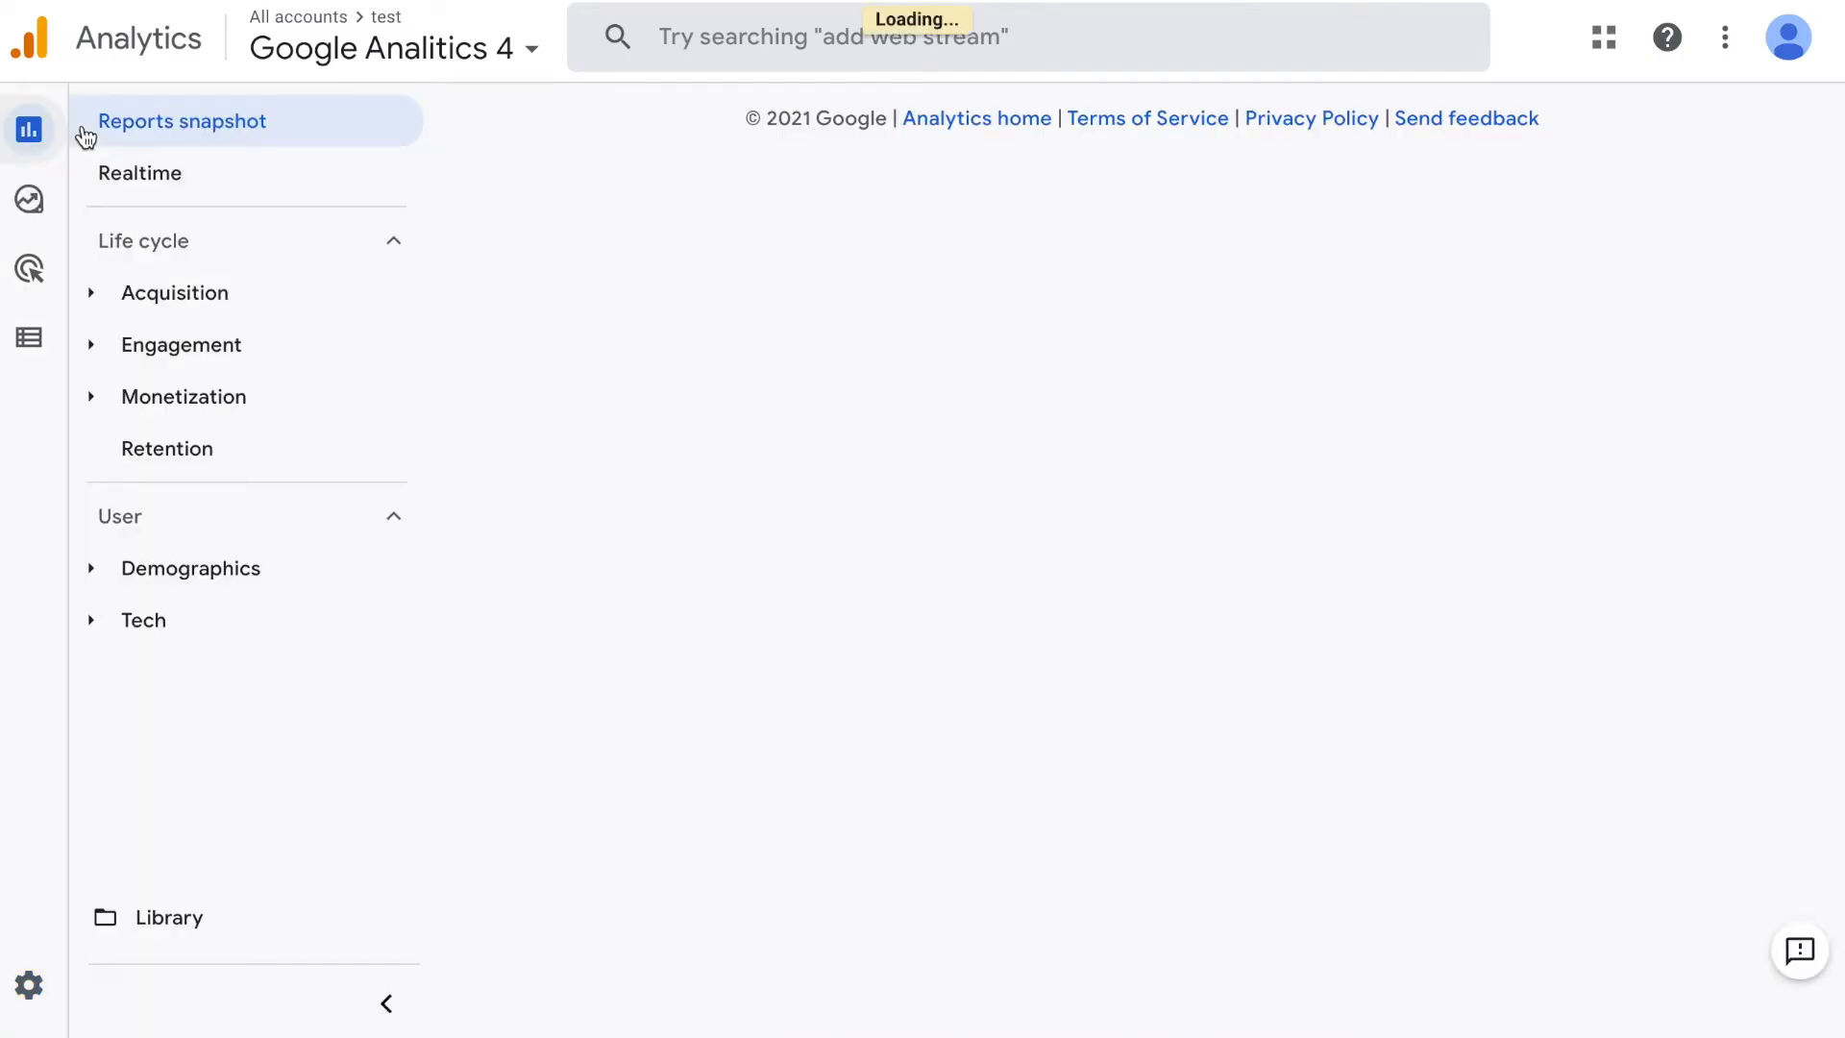
click(138, 173)
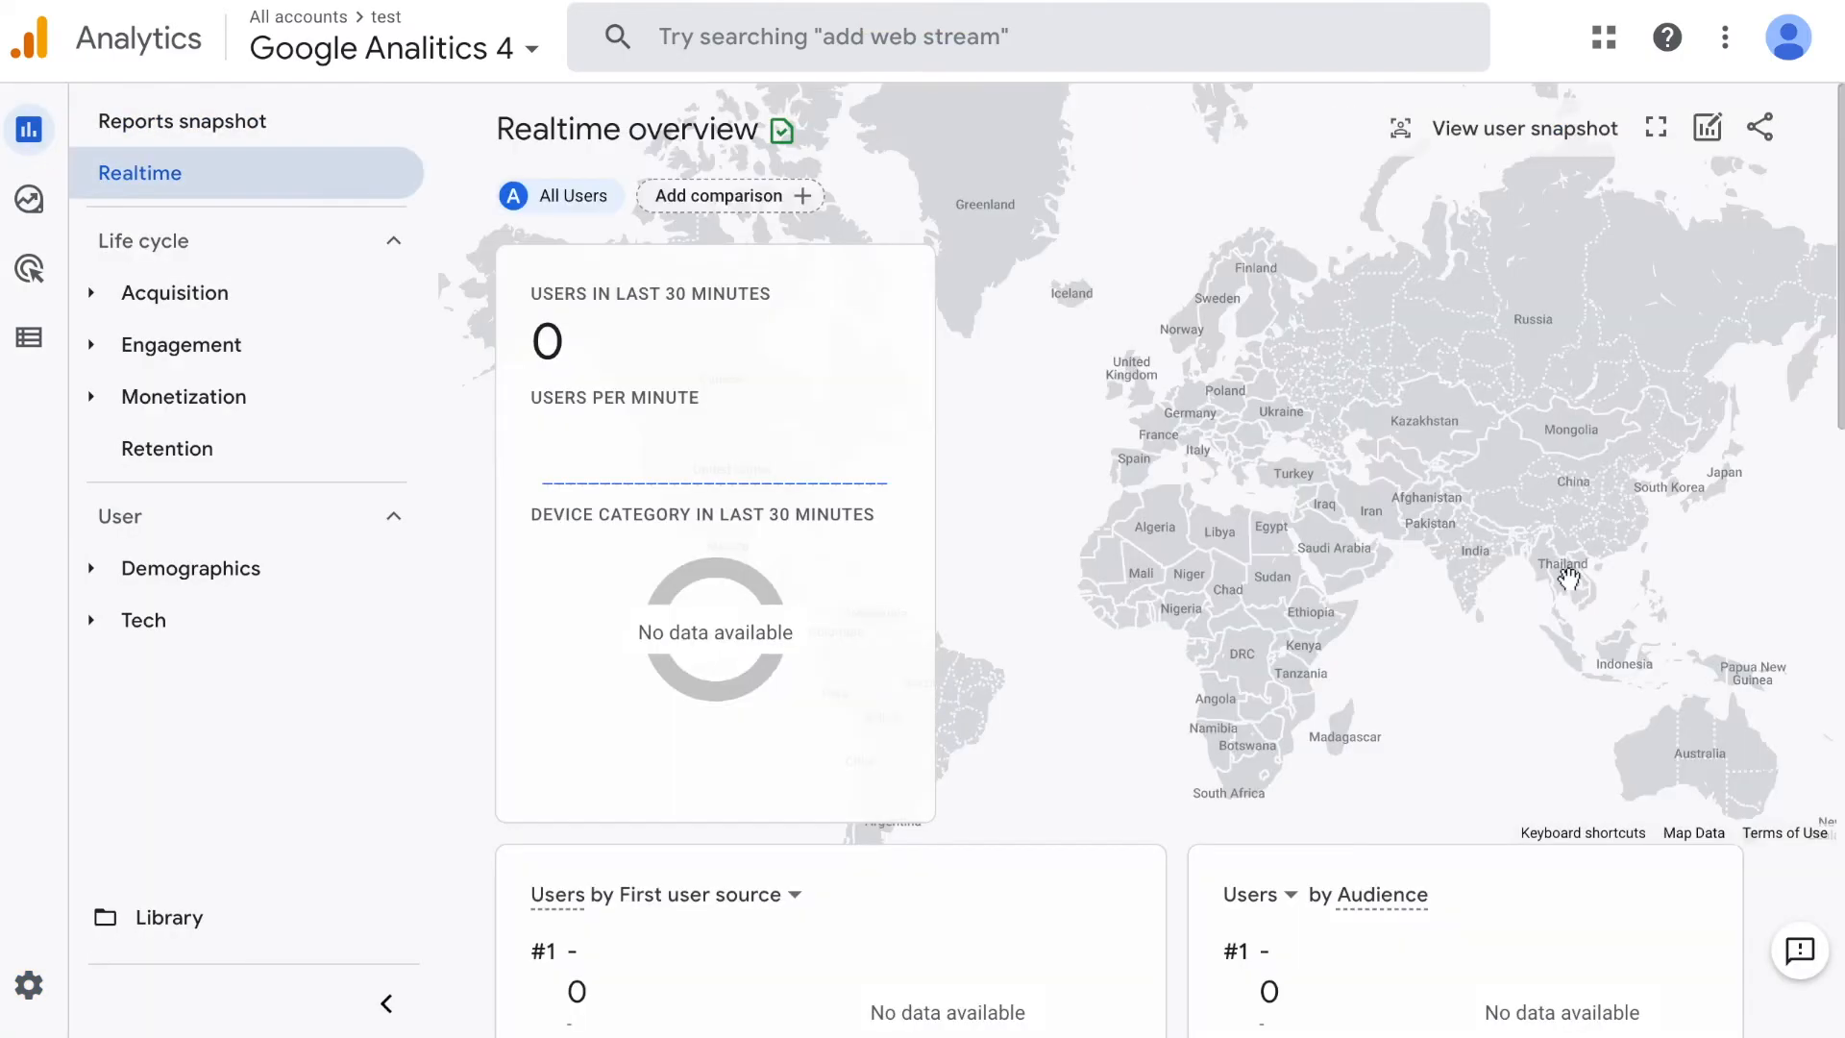